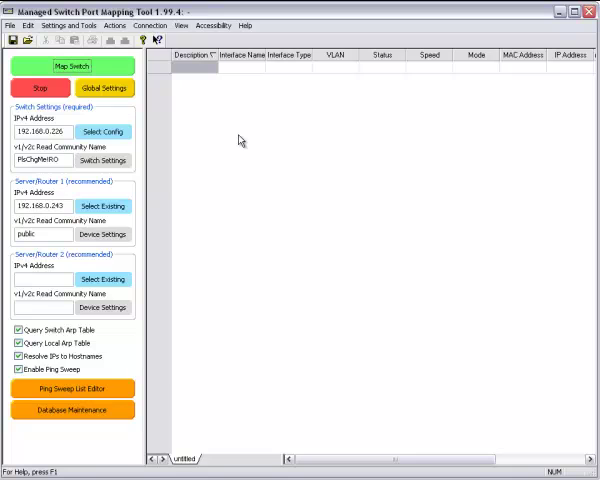
{"action": "mouse_move", "coordinate": [244, 138]}
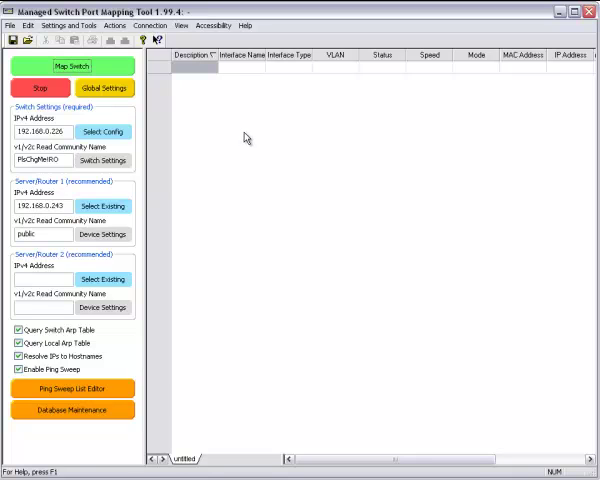
{"action": "mouse_move", "coordinate": [244, 138]}
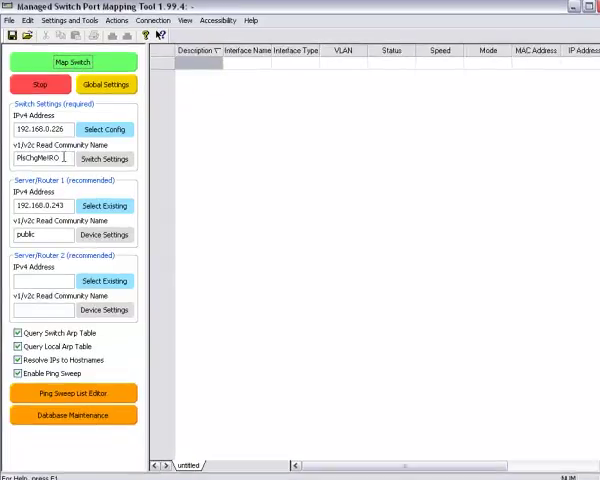
Step: Run Map Switch to query the Nortel switch and fill the port grid
{"action": "left_click", "coordinate": [104, 236]}
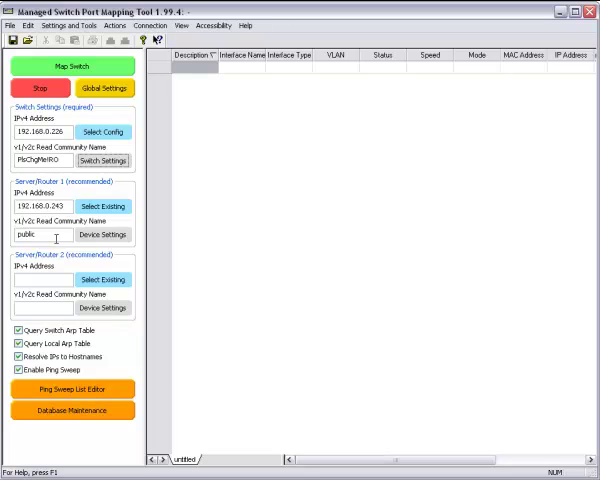
{"action": "mouse_move", "coordinate": [82, 316]}
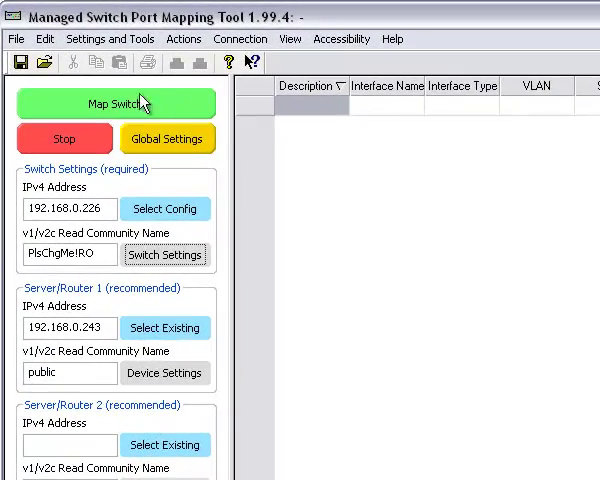
{"action": "left_click", "coordinate": [116, 104]}
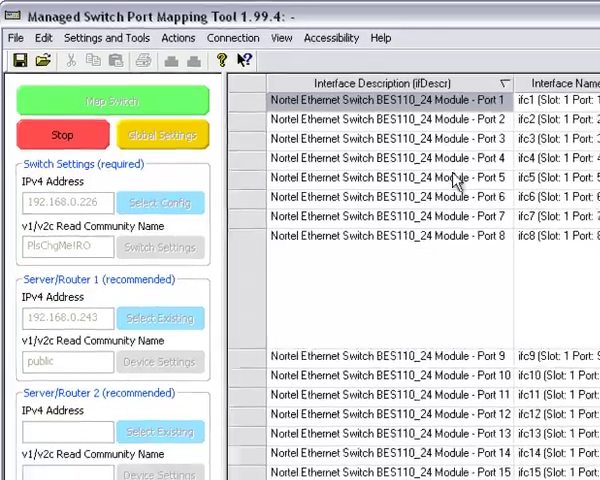
{"action": "left_click", "coordinate": [112, 100]}
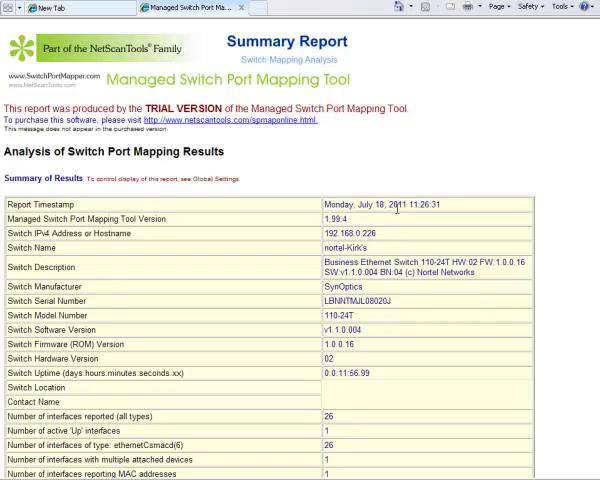
Step: Scroll down through the HTML Summary Report's analysis sections in Internet Explorer
{"action": "scroll", "scroll_direction": "down", "scroll_amount": 3}
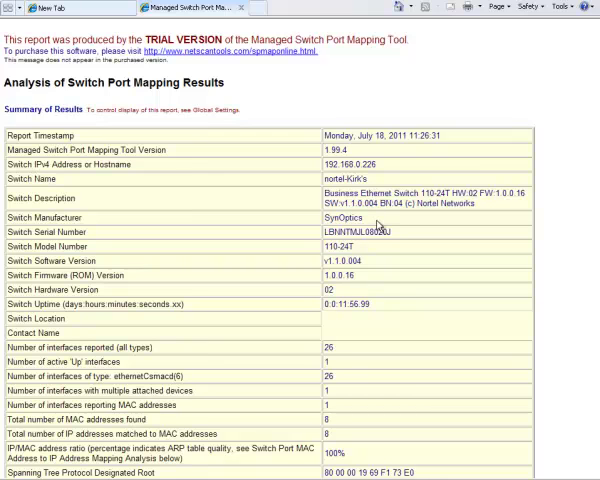
{"action": "mouse_move", "coordinate": [372, 244]}
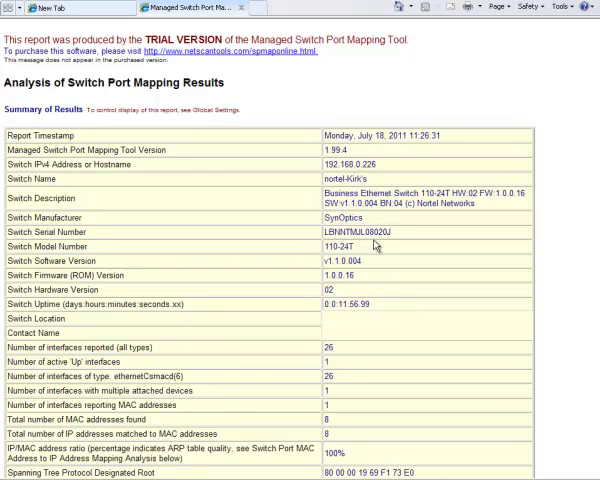
{"action": "scroll", "scroll_direction": "down", "scroll_amount": 3}
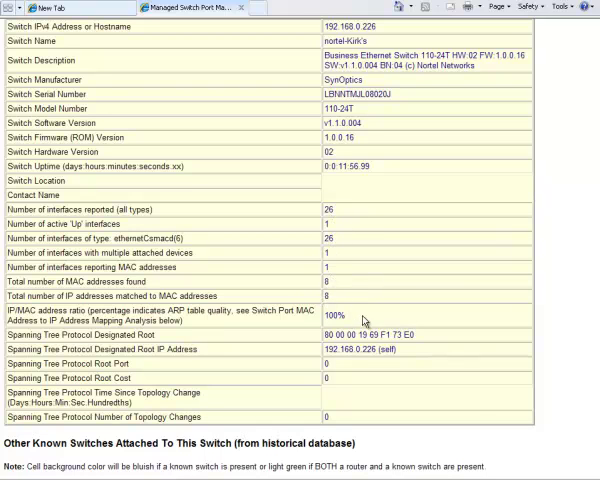
{"action": "scroll", "scroll_direction": "down", "scroll_amount": 3}
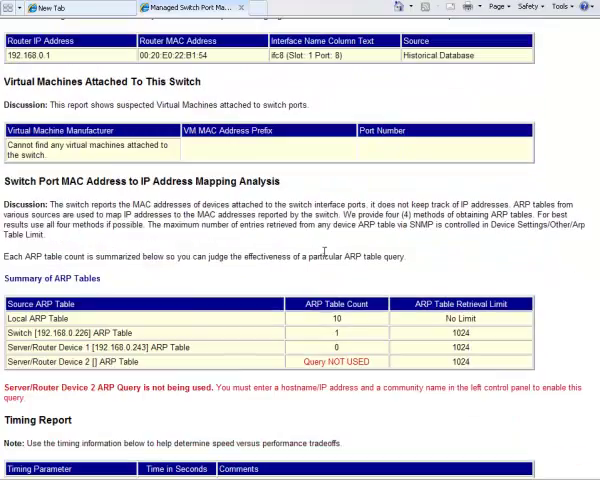
{"action": "scroll", "scroll_direction": "down", "scroll_amount": 3}
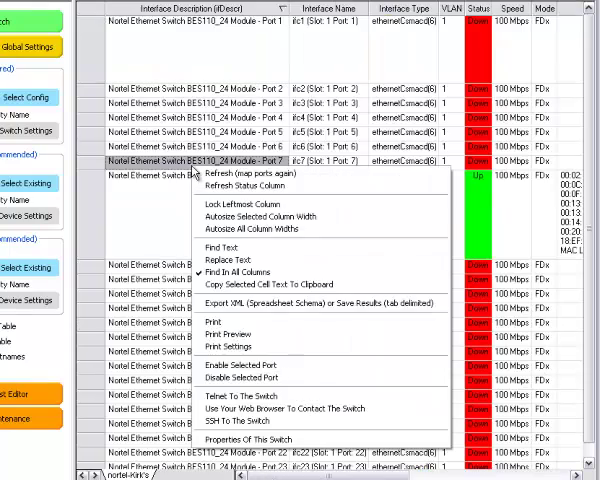
{"action": "left_click", "coordinate": [276, 440]}
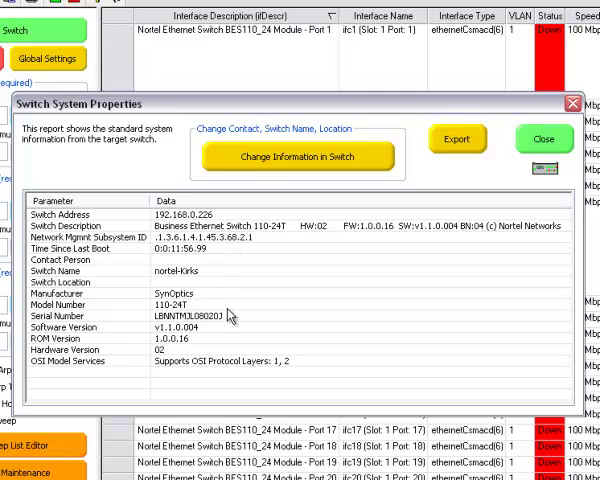
{"action": "mouse_move", "coordinate": [456, 140]}
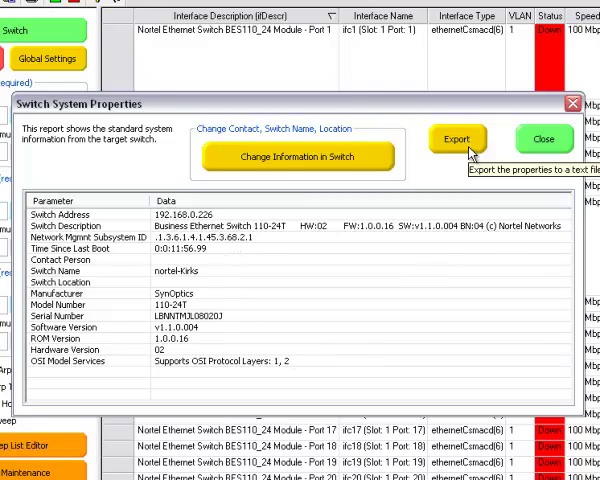
{"action": "mouse_move", "coordinate": [544, 140]}
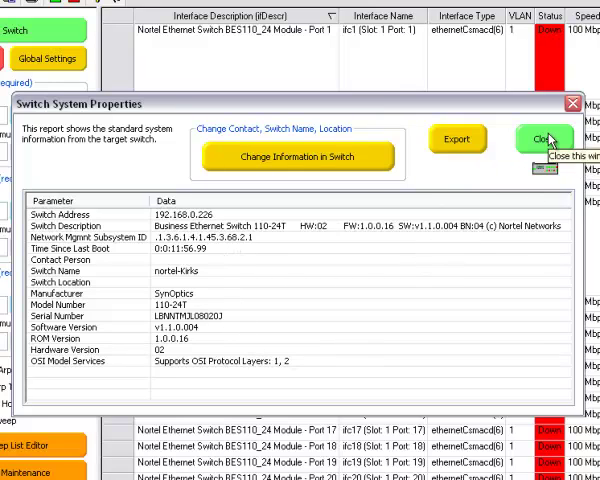
{"action": "mouse_move", "coordinate": [208, 276]}
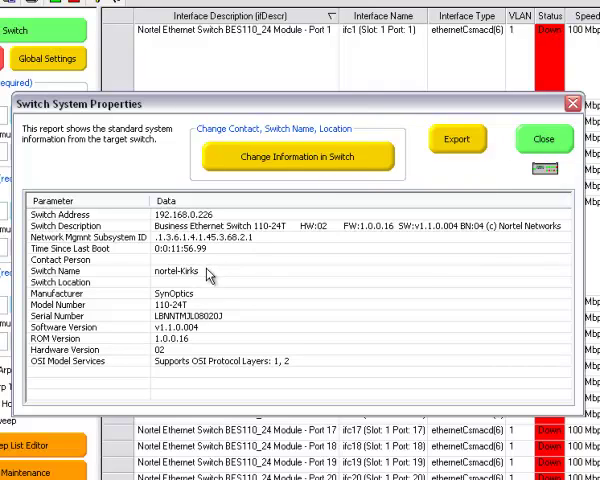
{"action": "mouse_move", "coordinate": [546, 138]}
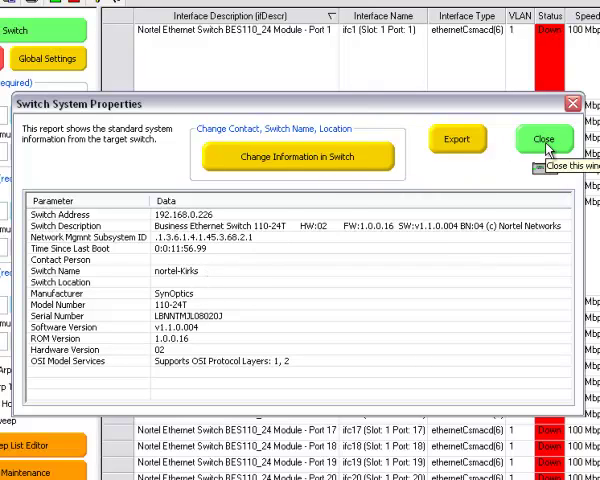
{"action": "left_click", "coordinate": [544, 138]}
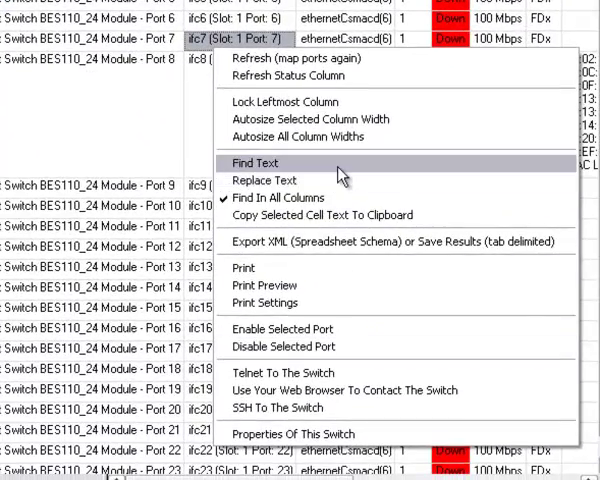
{"action": "mouse_move", "coordinate": [400, 372]}
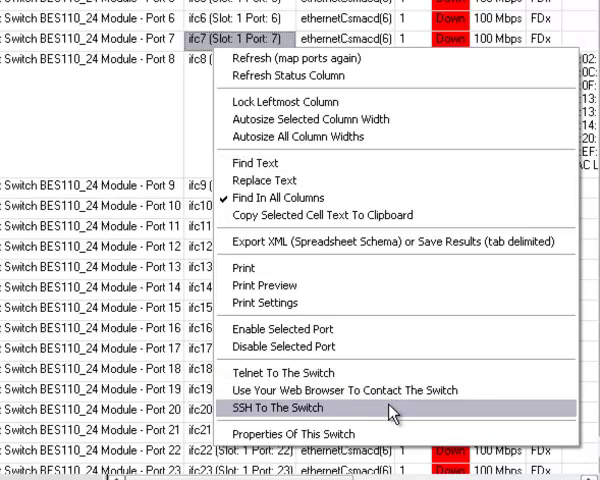
{"action": "mouse_move", "coordinate": [244, 268]}
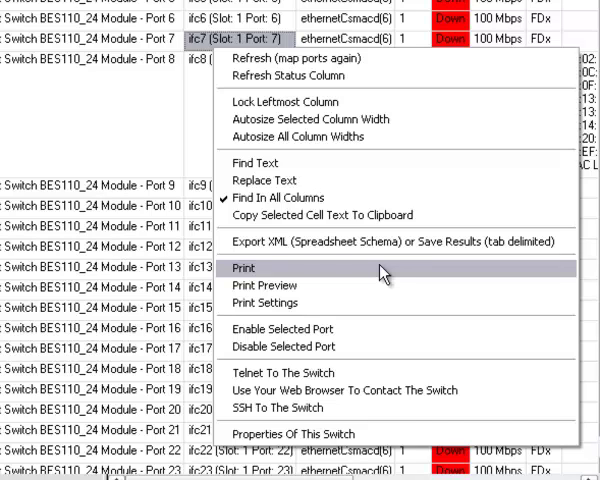
{"action": "mouse_move", "coordinate": [350, 180]}
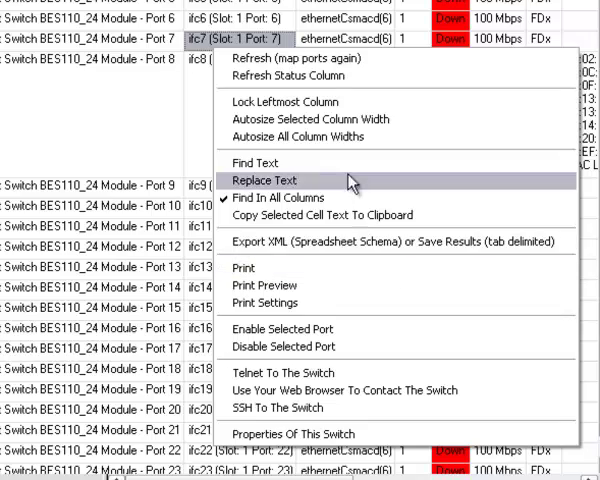